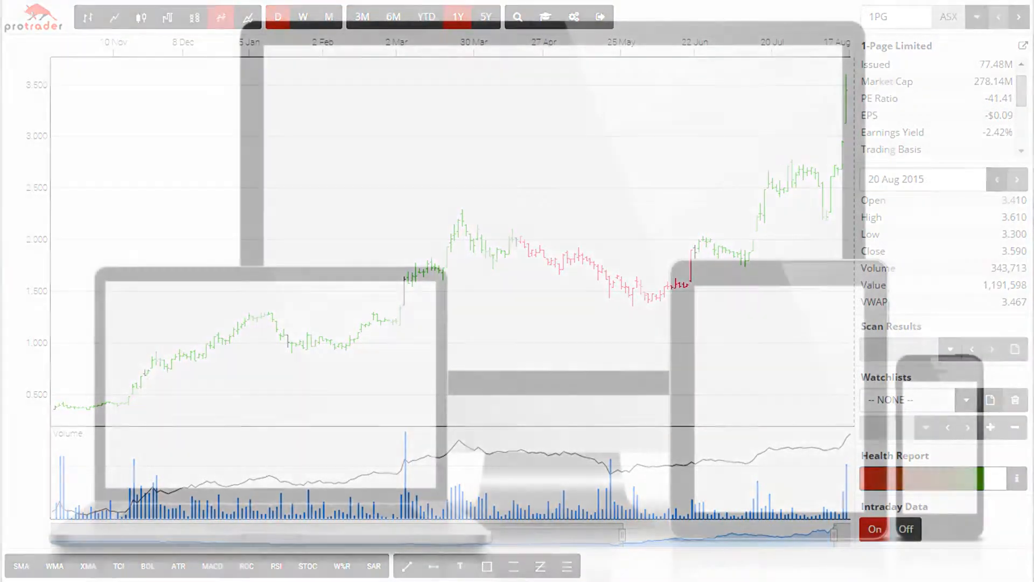
Step: Show the list of available scan types from the toolbar Scan button
{"action": "left_click", "coordinate": [516, 42]}
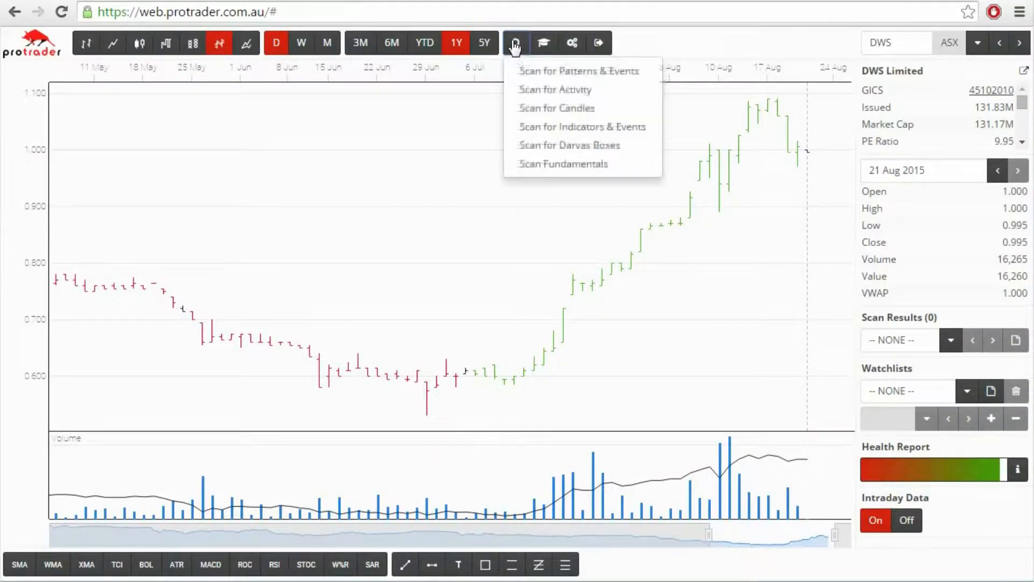
Step: Run a Patterns & Events scan including Bullish Pennant, returning 107 results
{"action": "left_click", "coordinate": [577, 72]}
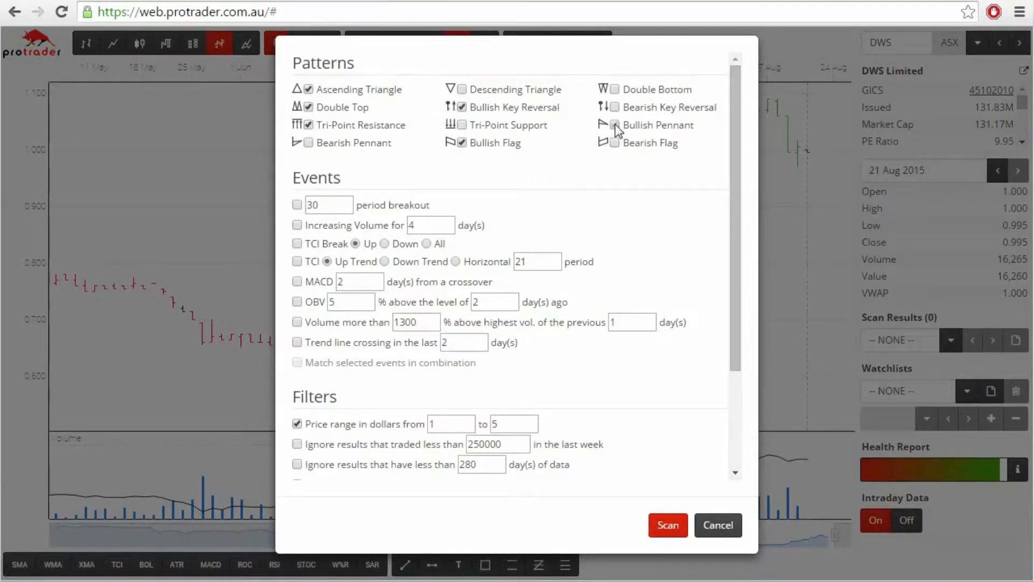
{"action": "left_click", "coordinate": [613, 125]}
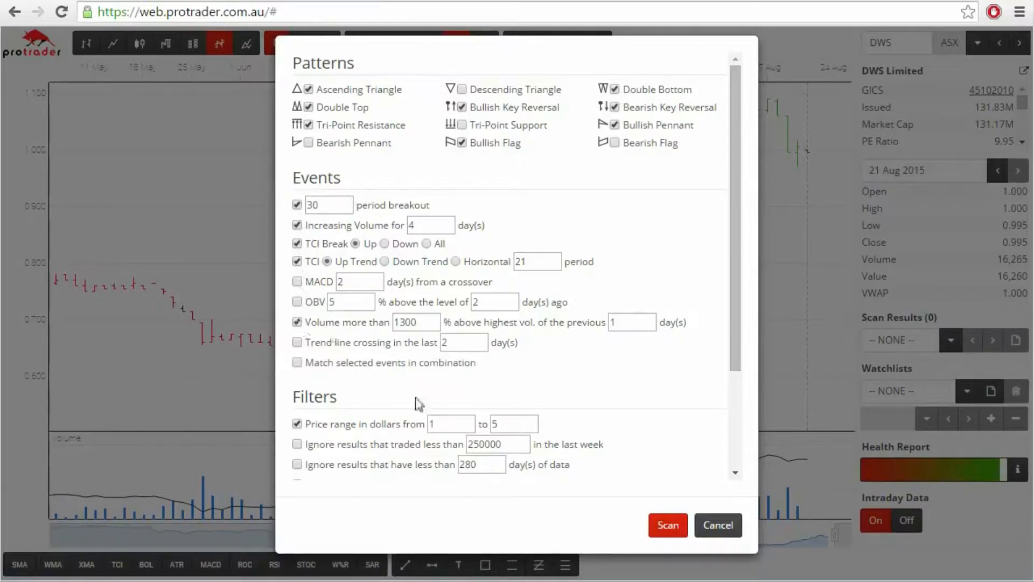
{"action": "left_click", "coordinate": [667, 525]}
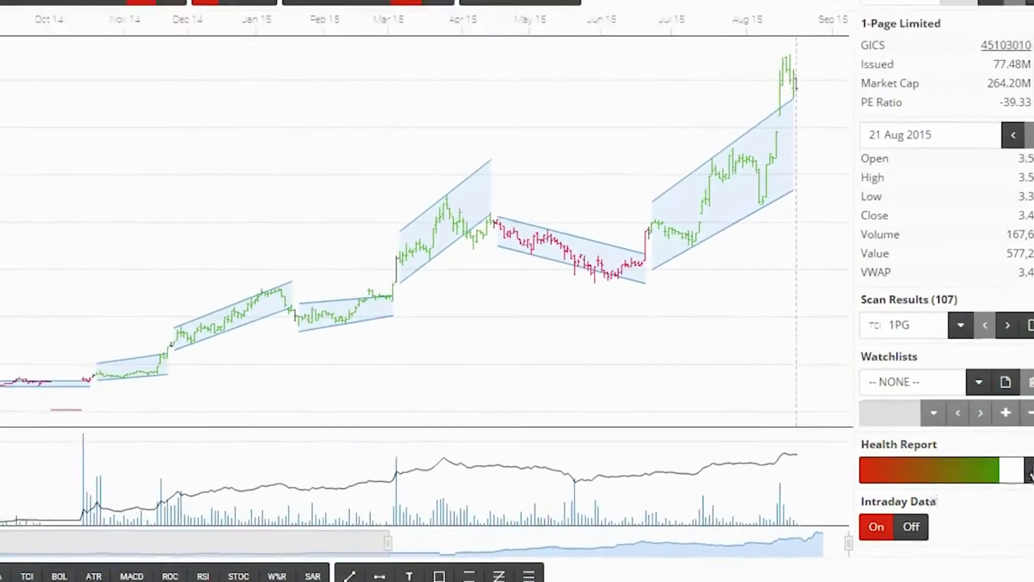
Step: Review 1-Page Limited's health report test scores and close it
{"action": "left_click", "coordinate": [1019, 469]}
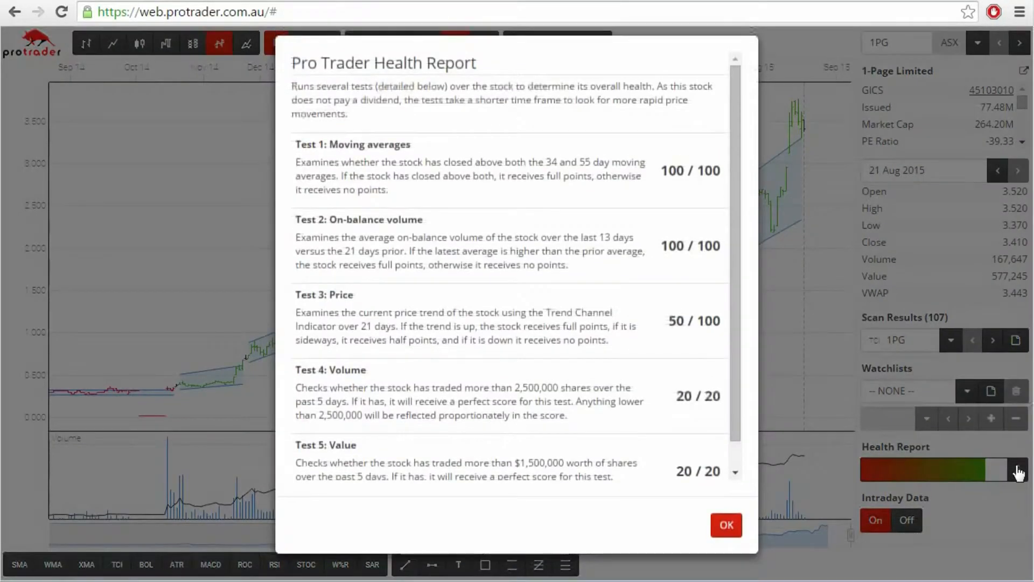
{"action": "scroll", "scroll_direction": "down", "scroll_amount": 3}
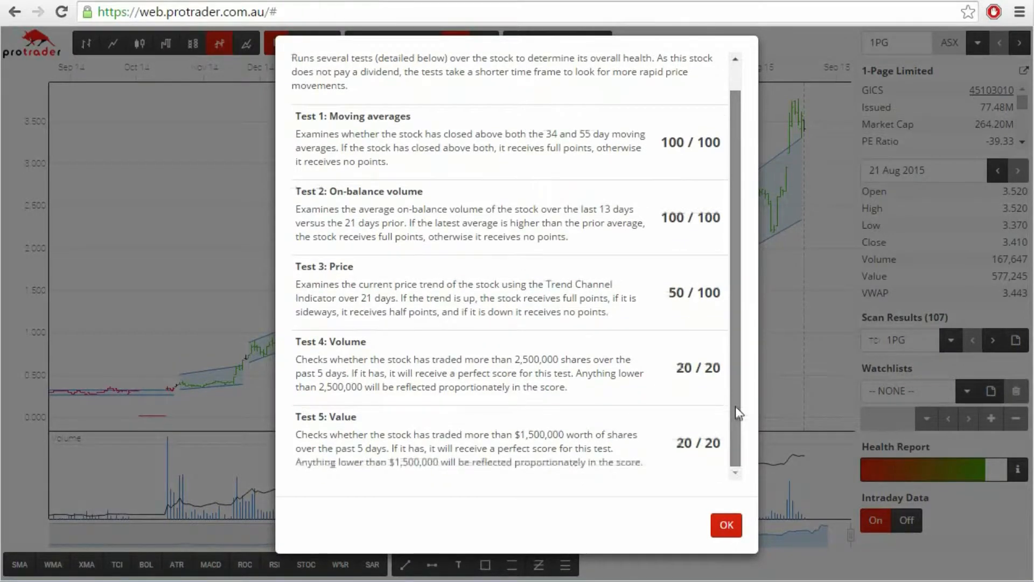
{"action": "left_click", "coordinate": [725, 525]}
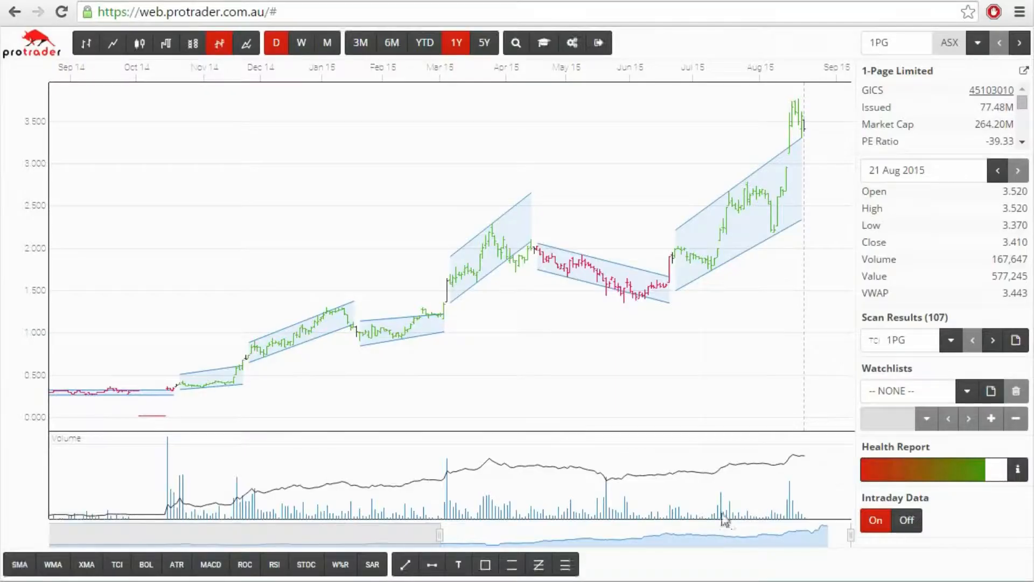
{"action": "mouse_move", "coordinate": [709, 492]}
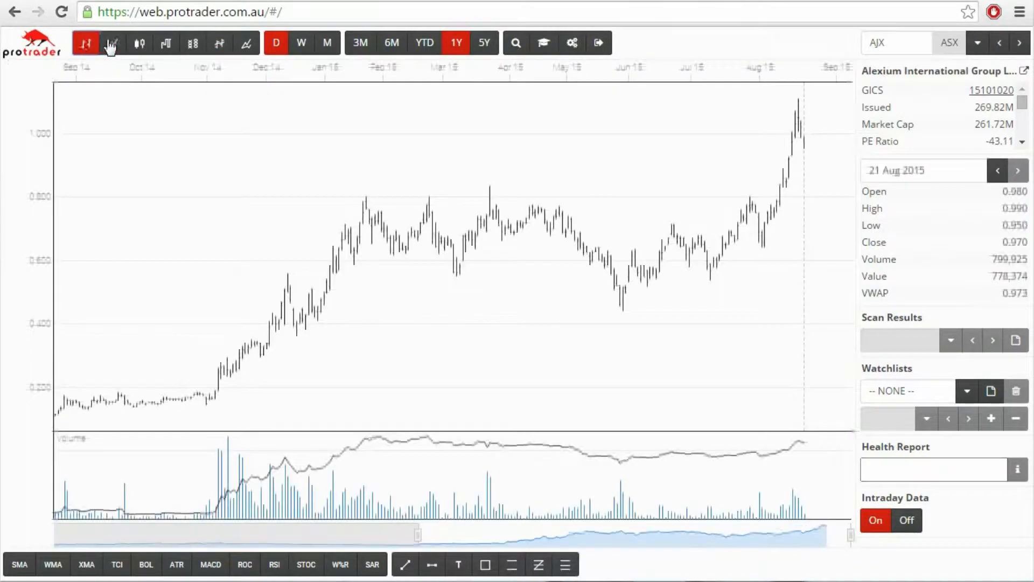
Step: Switch the chart through candlestick and other display styles
{"action": "left_click", "coordinate": [139, 42]}
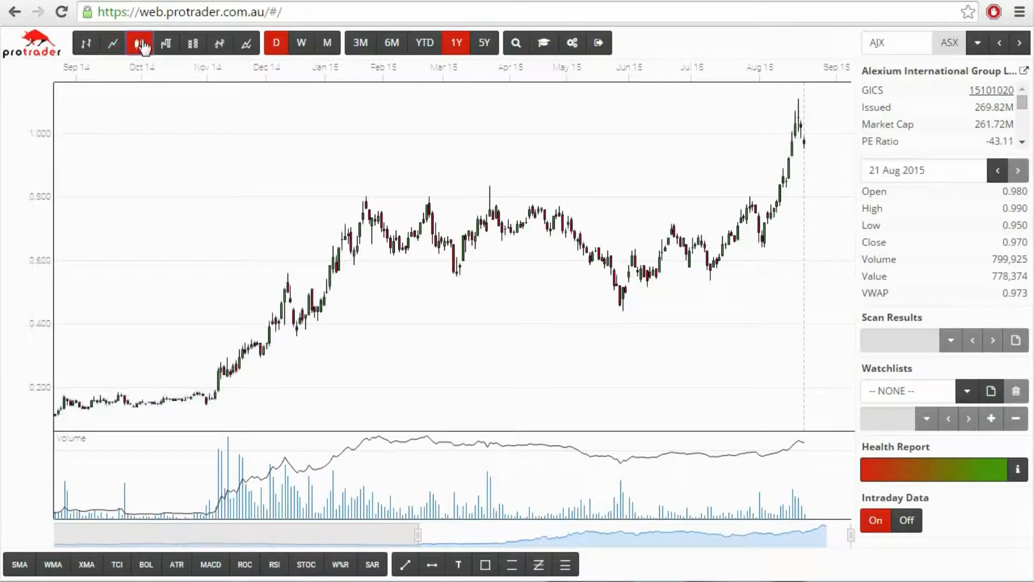
{"action": "left_click", "coordinate": [193, 43]}
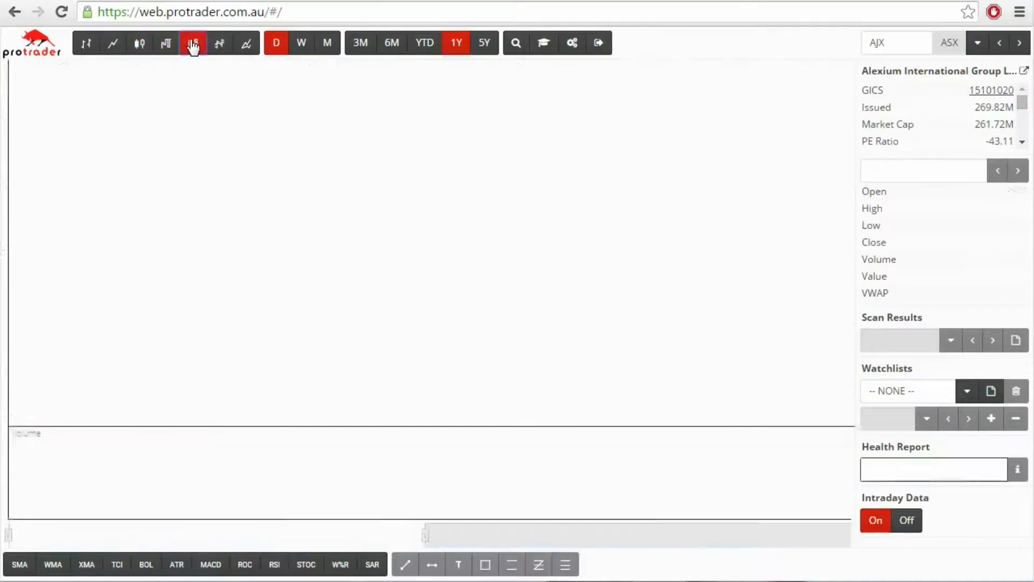
{"action": "left_click", "coordinate": [219, 44]}
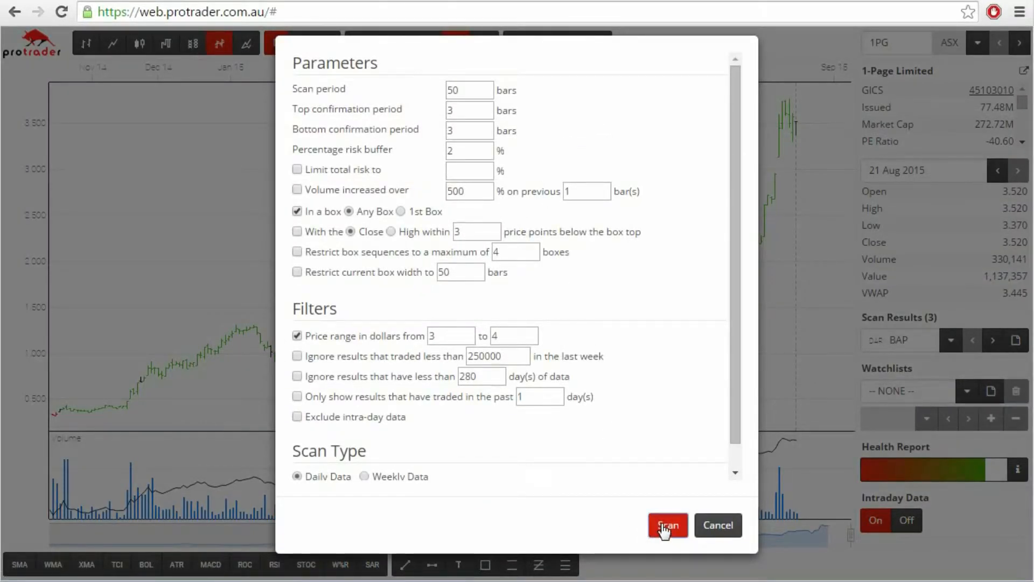
Step: Run the Darvas box scan with the $3–$4 price filter
{"action": "left_click", "coordinate": [667, 524]}
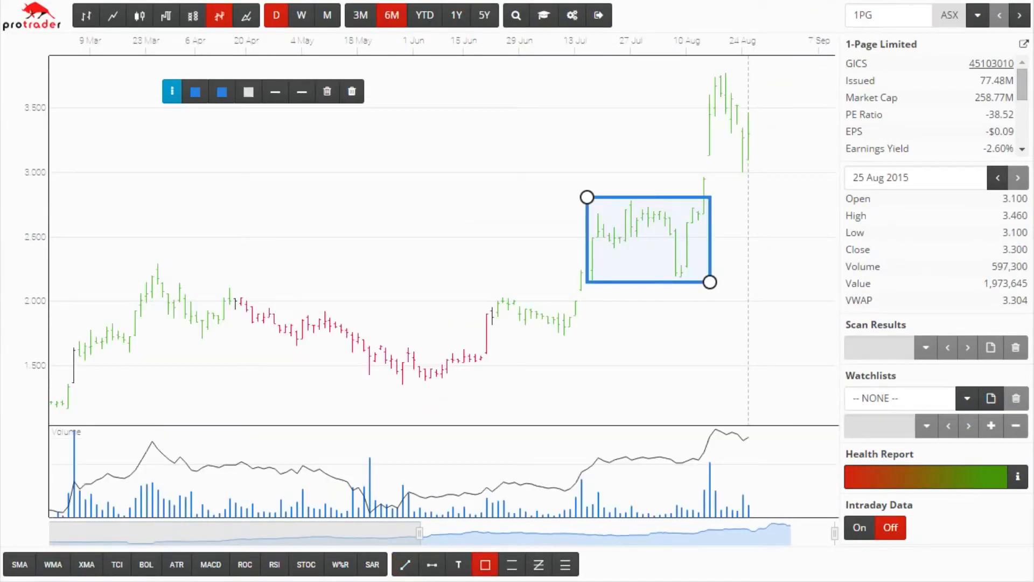
Step: Try the Fibonacci retracement tool, then overlay a simple moving average on the chart
{"action": "left_click", "coordinate": [538, 564]}
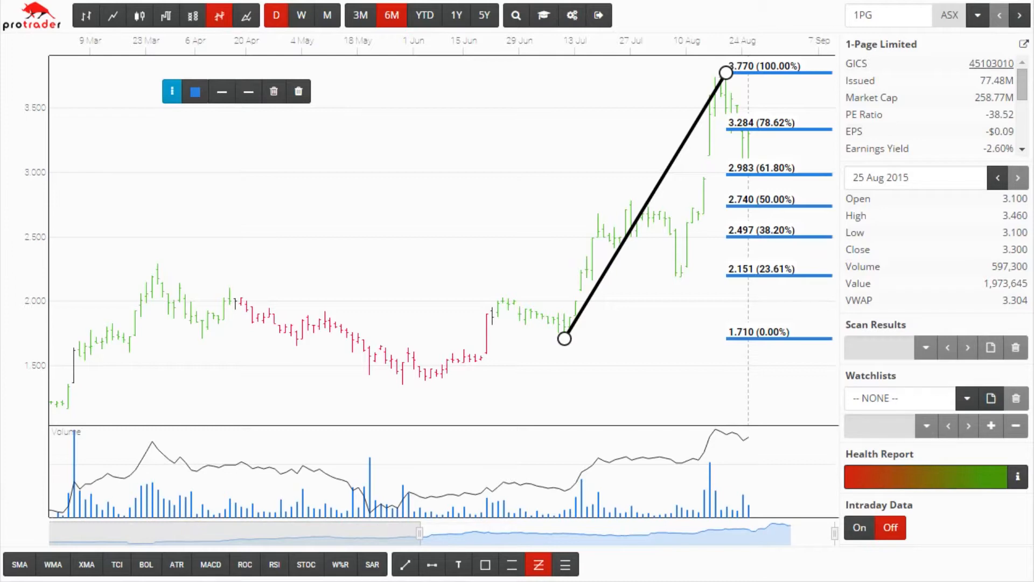
{"action": "left_click", "coordinate": [456, 15]}
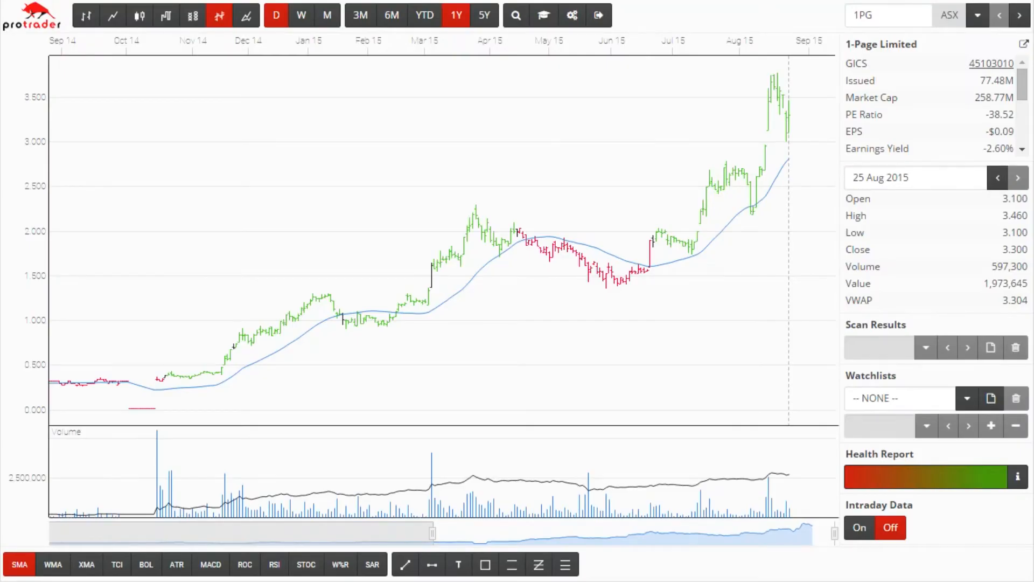
Step: Add an RSI panel, browse results and watchlists to BHP, and start a stock comparison
{"action": "left_click", "coordinate": [274, 563]}
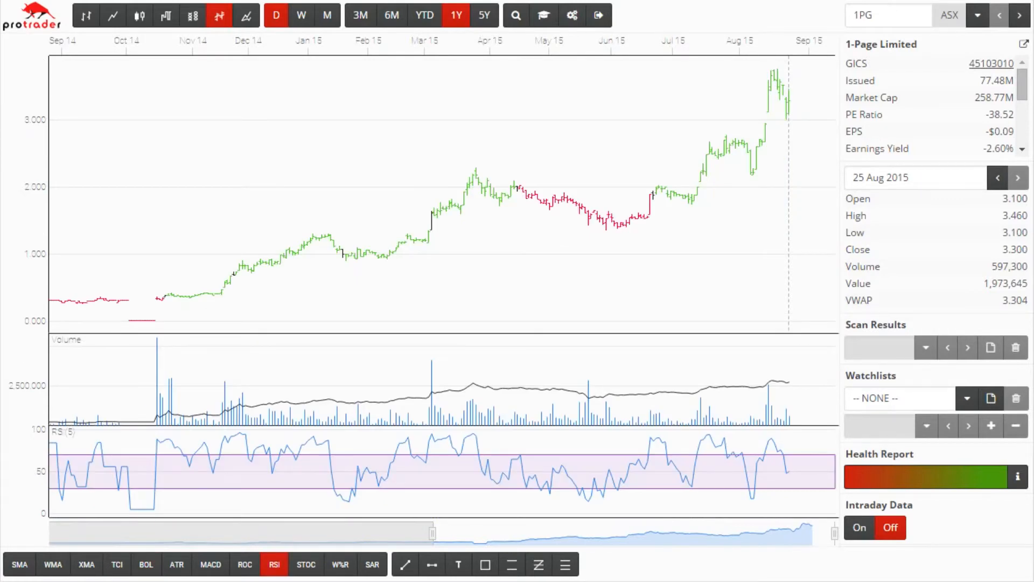
{"action": "left_click", "coordinate": [116, 563]}
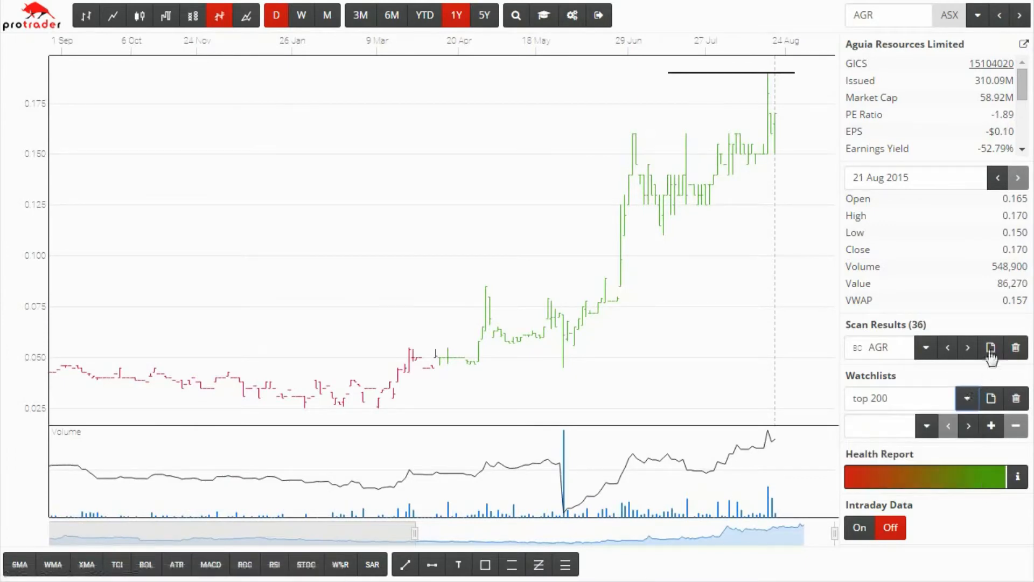
{"action": "left_click", "coordinate": [990, 348]}
{"action": "type", "text": "BHP"}
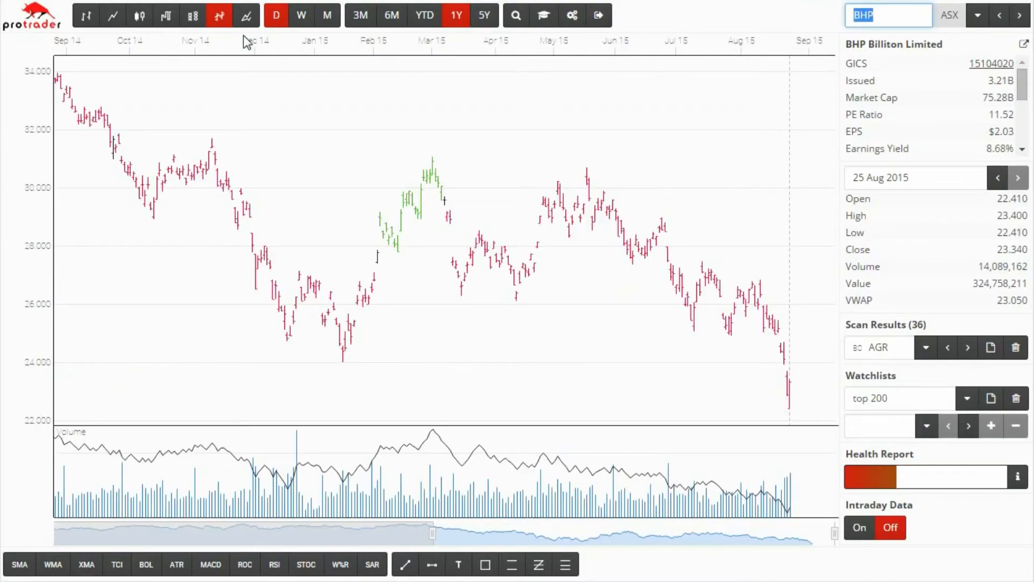
{"action": "left_click", "coordinate": [219, 16]}
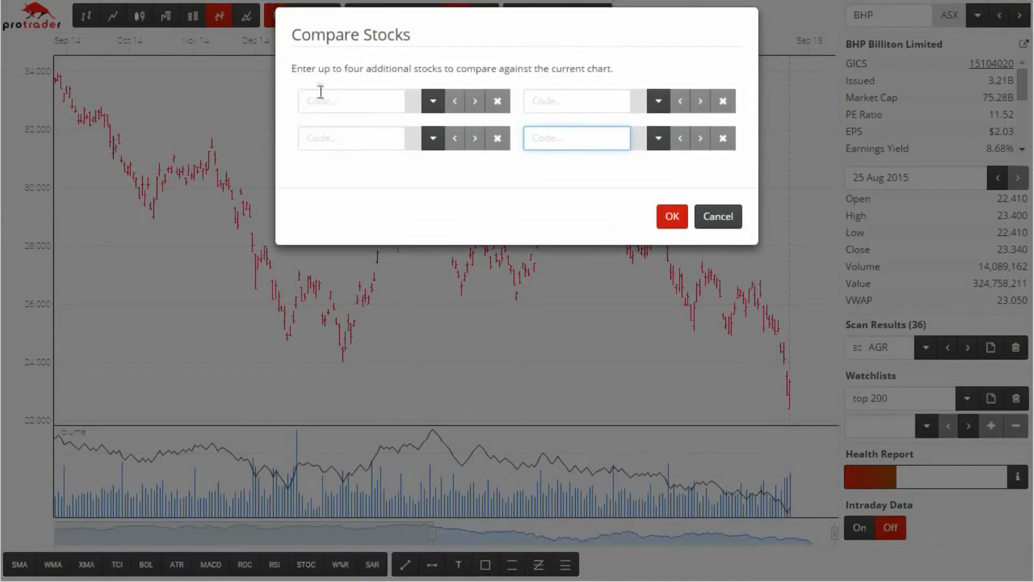
Step: Compare BHP against Rio Tinto (rio) and the S&P/ASX 200 Materials index (xmj)
{"action": "type", "text": "rio"}
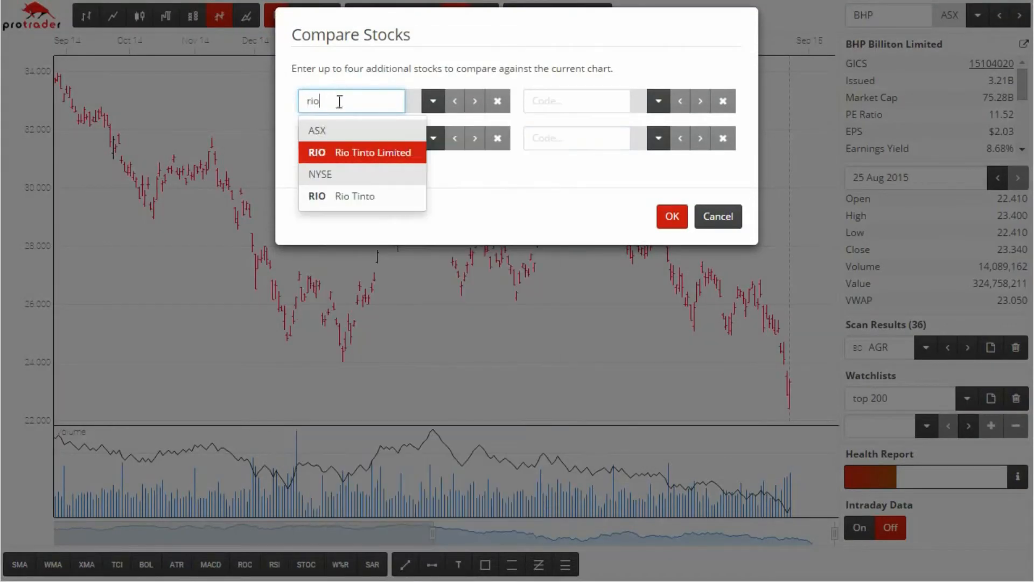
{"action": "left_click", "coordinate": [362, 152]}
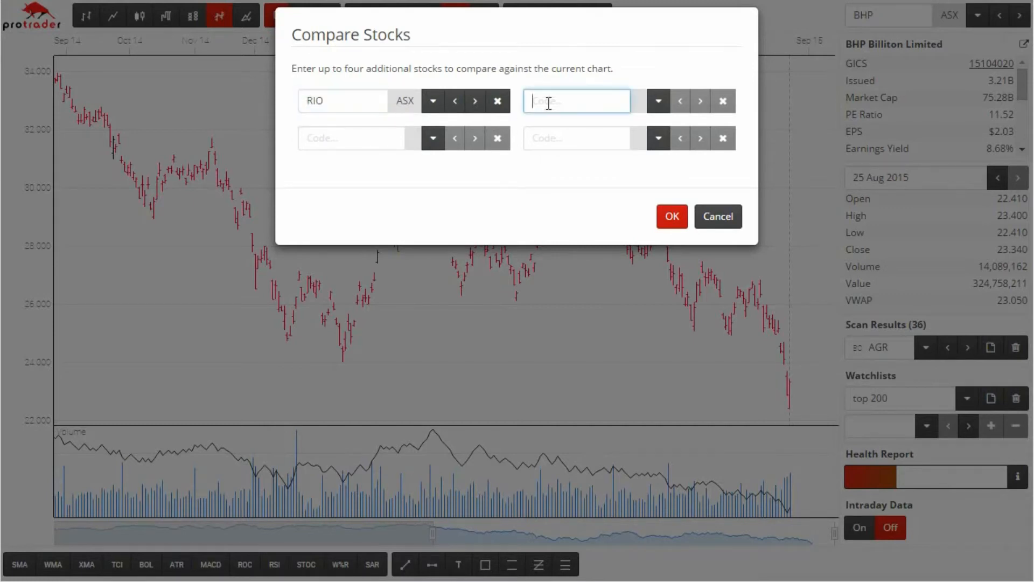
{"action": "type", "text": "xmj"}
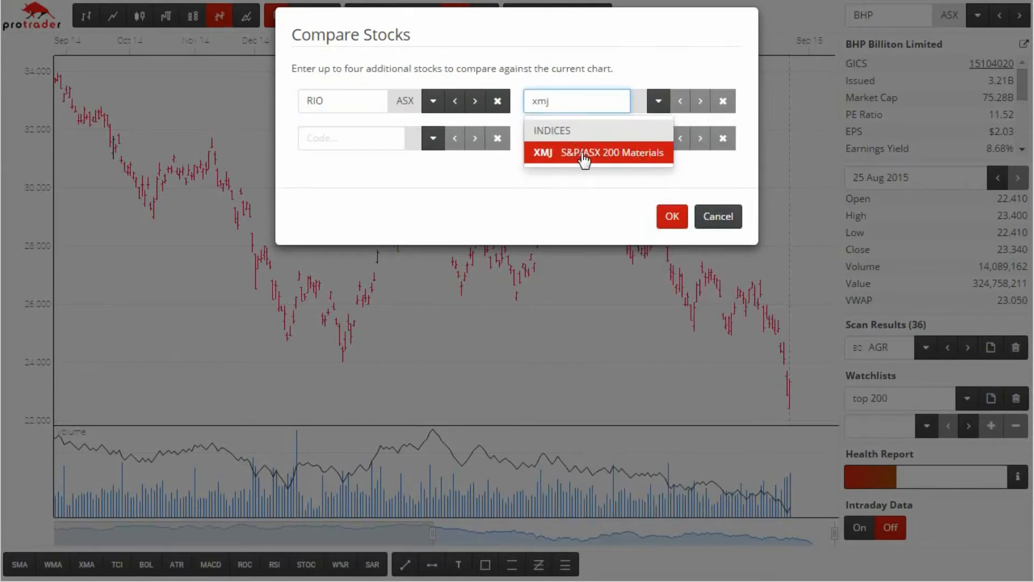
{"action": "left_click", "coordinate": [671, 216]}
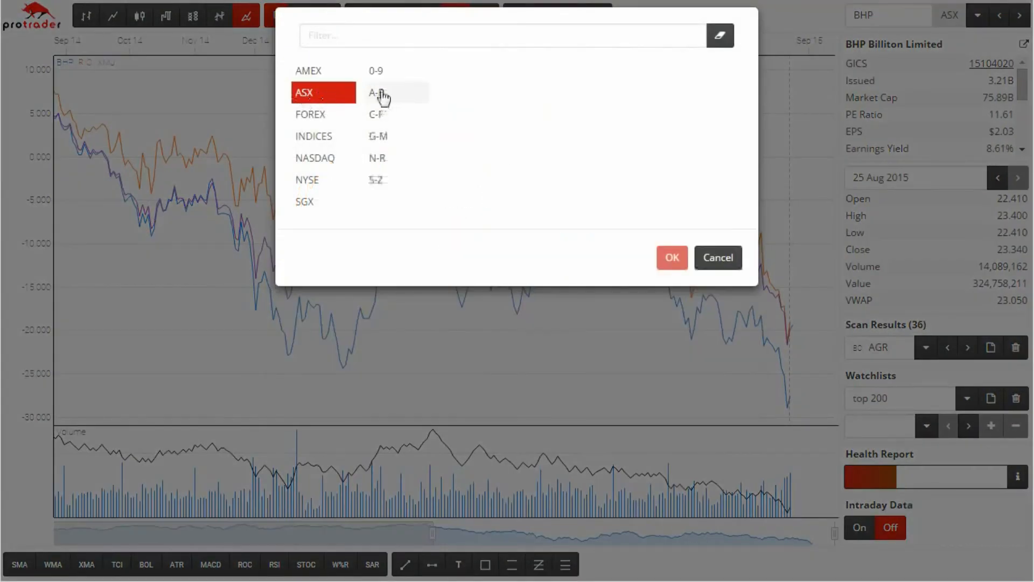
Step: List NASDAQ stocks N–R in the symbol browser
{"action": "left_click", "coordinate": [315, 157]}
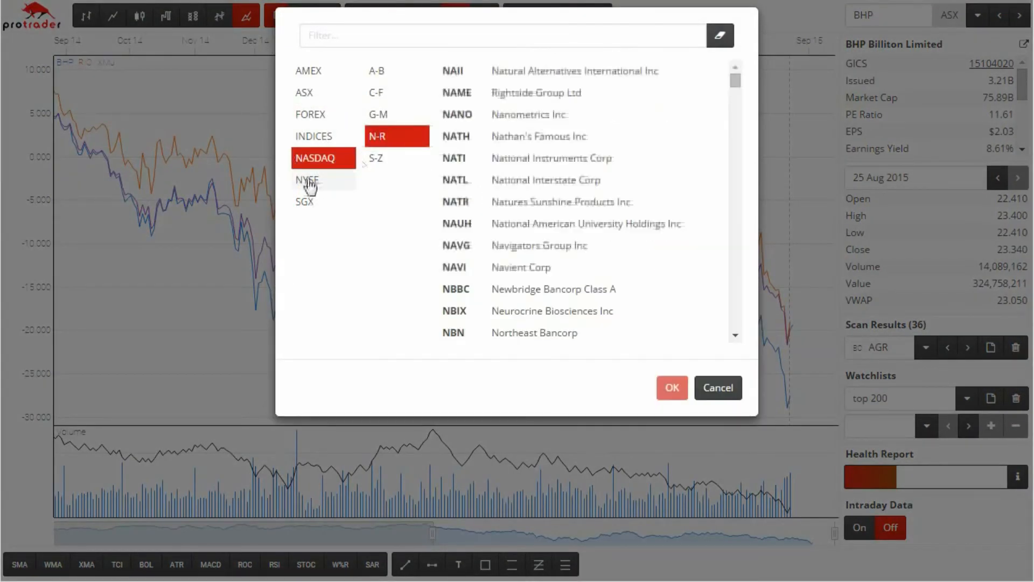